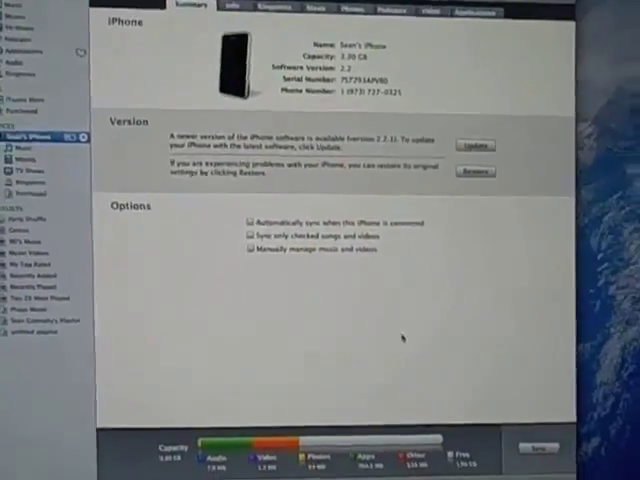
- Scroll the connected iPhone's Summary page with all three sync options unchecked
scroll("down", 3)
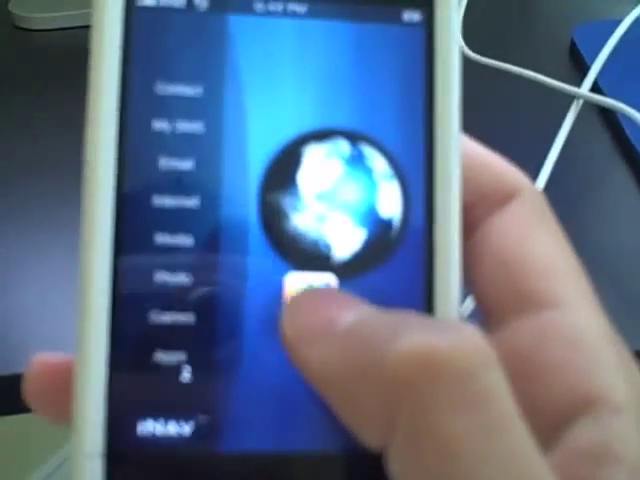
- Open the Media section from the phone's launcher menu to check existing songs
left_click(310, 290)
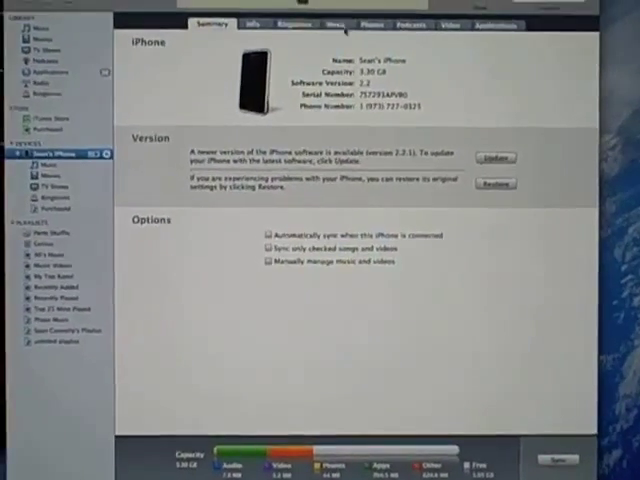
- Turn on music syncing for the iPhone and accept the replace-songs warning
left_click(334, 24)
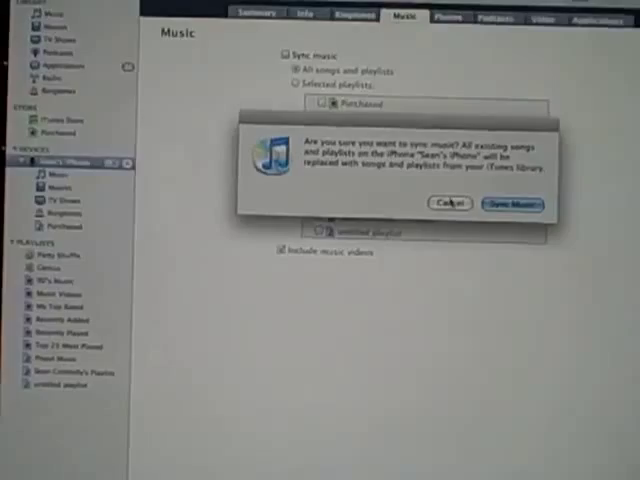
left_click(512, 204)
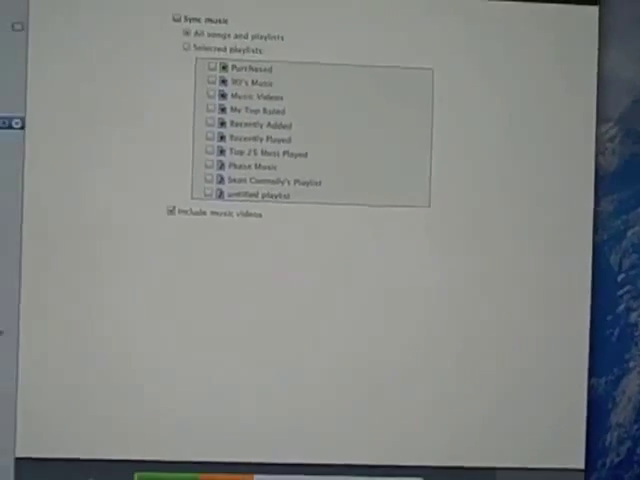